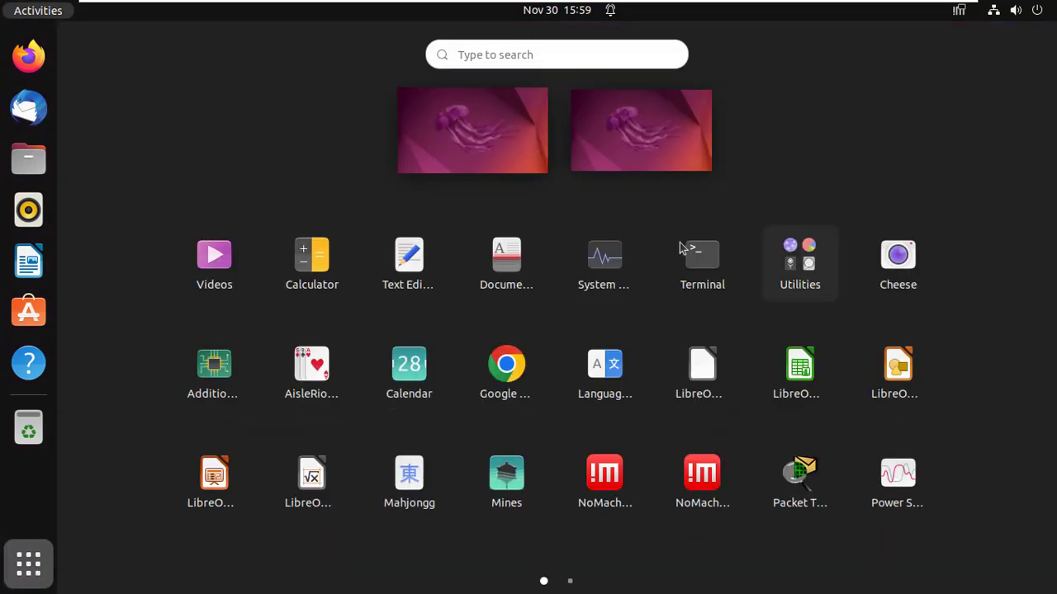
mouse_move(702, 262)
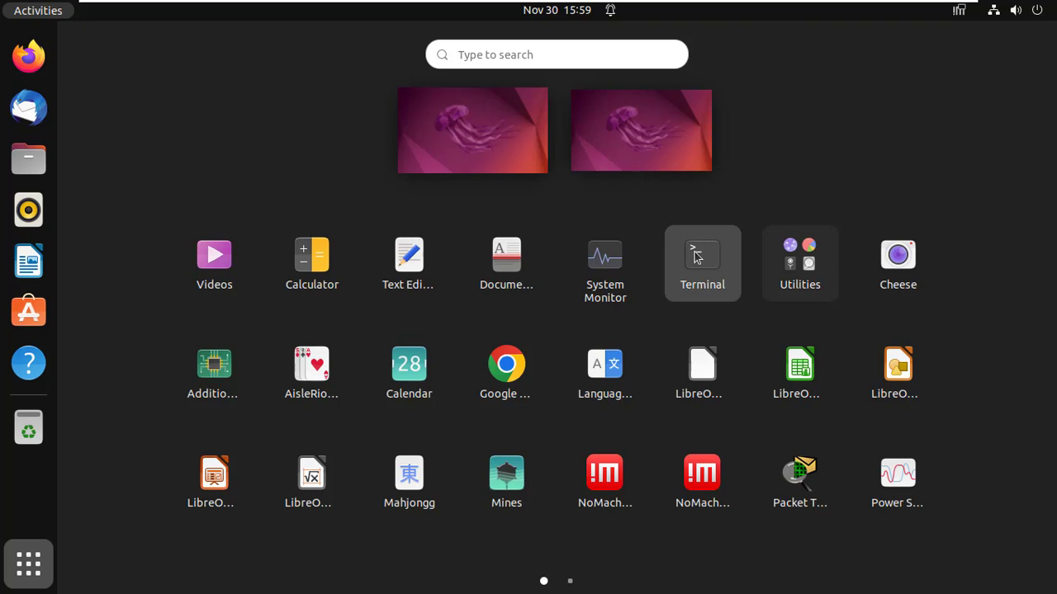
Step: Launch a GNOME Terminal window from the Activities app grid
left_click(701, 262)
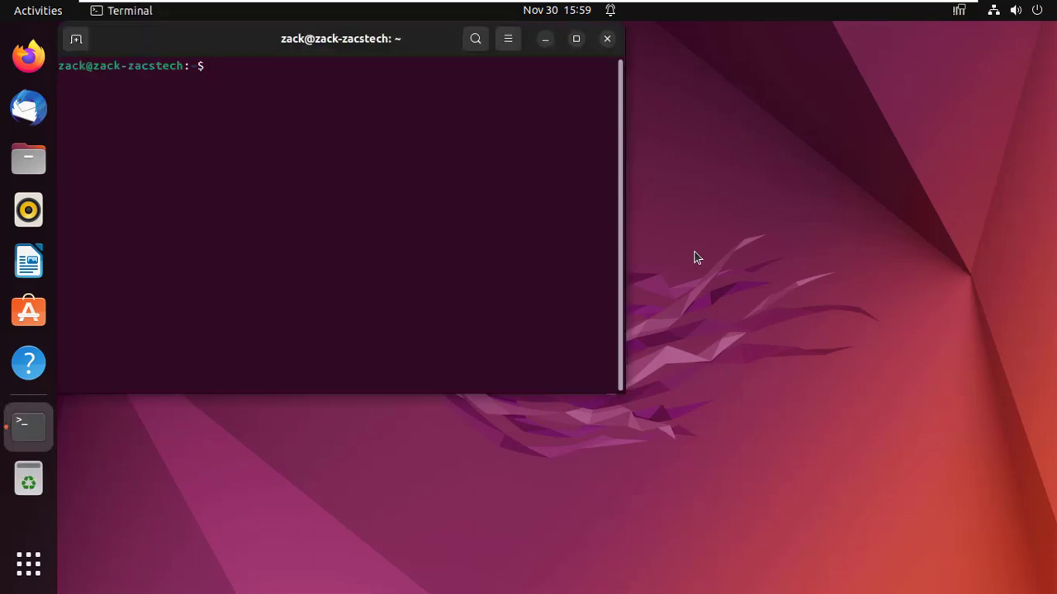
mouse_move(586, 51)
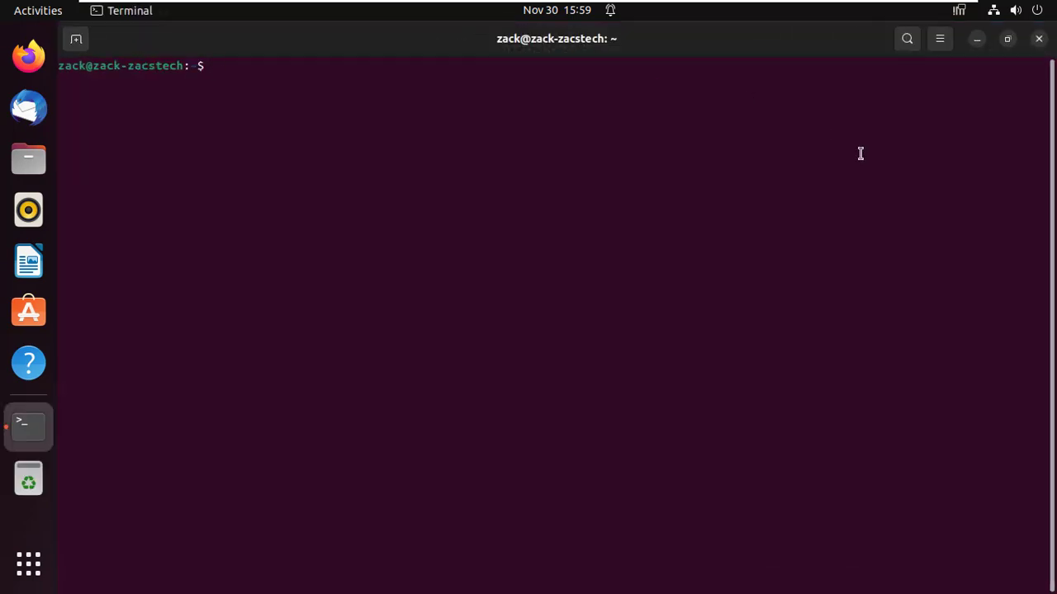
mouse_move(877, 127)
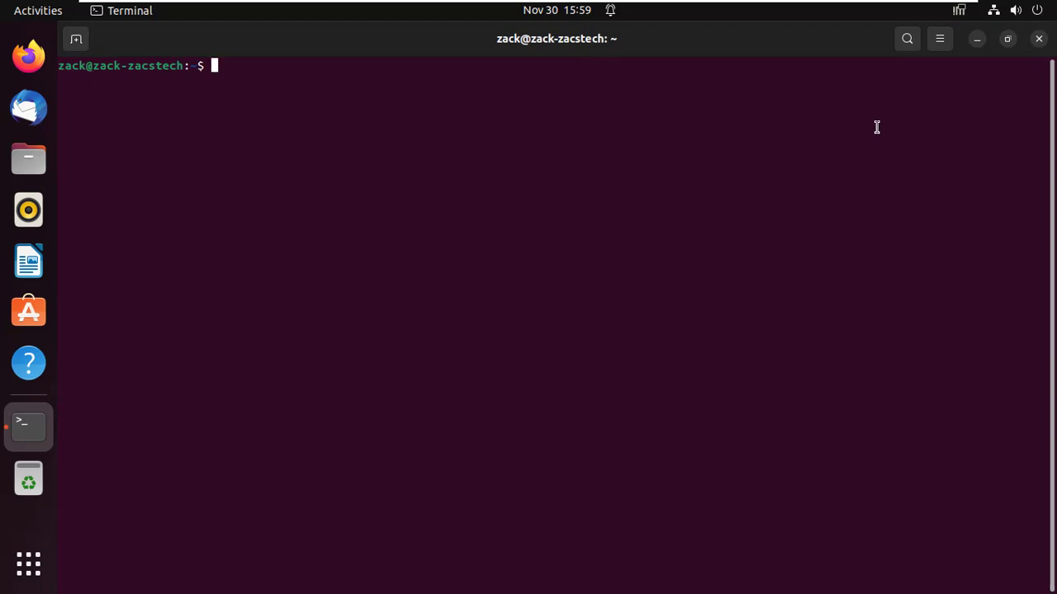
Step: Run sudo netstat -tunlp to list listening TCP/UDP ports with owning programs
type("sud")
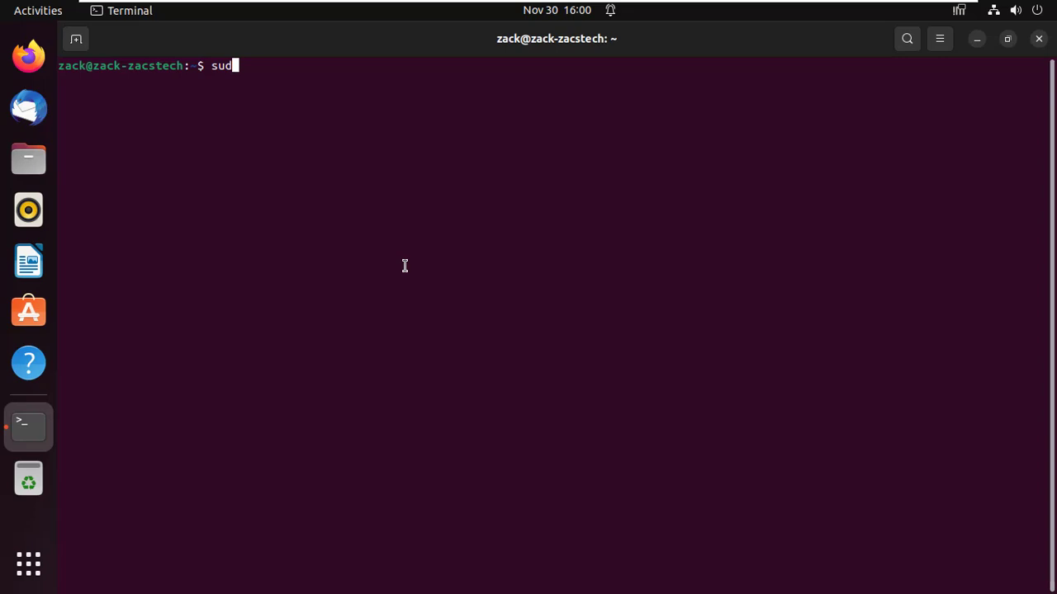
type("ne")
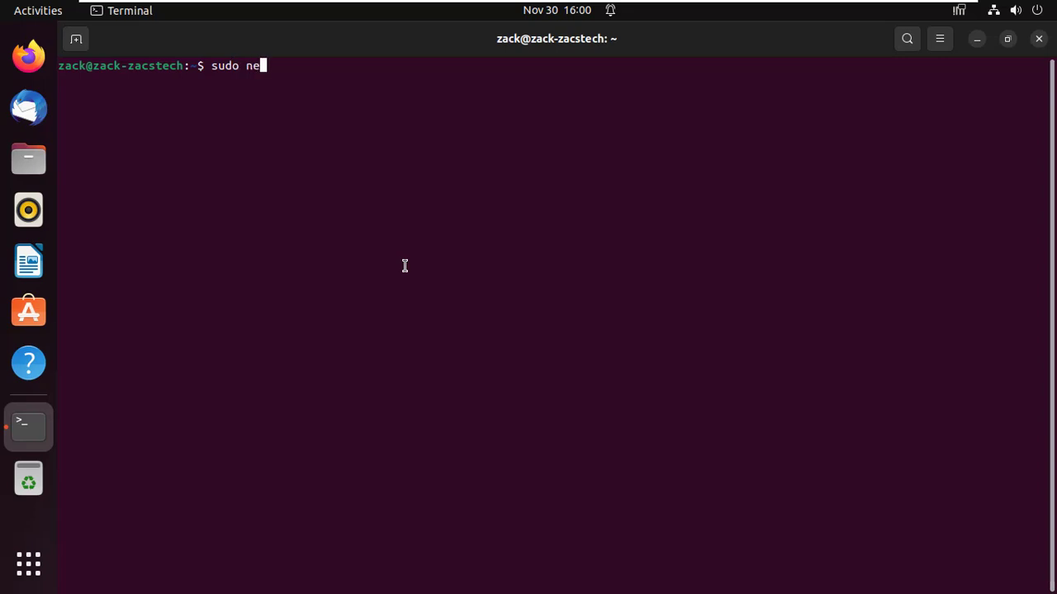
type("tstat -")
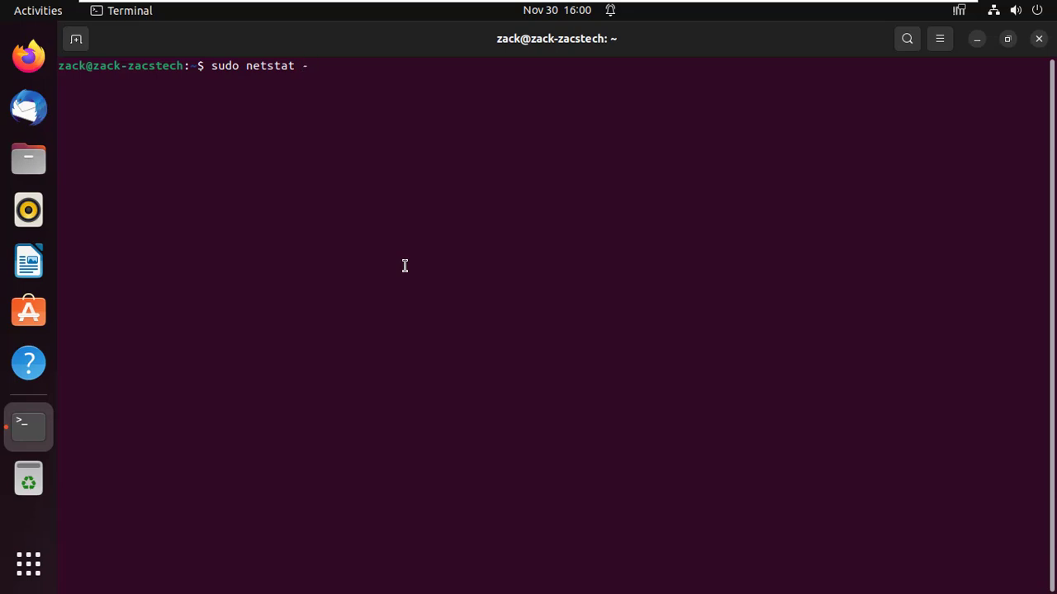
type("tulp")
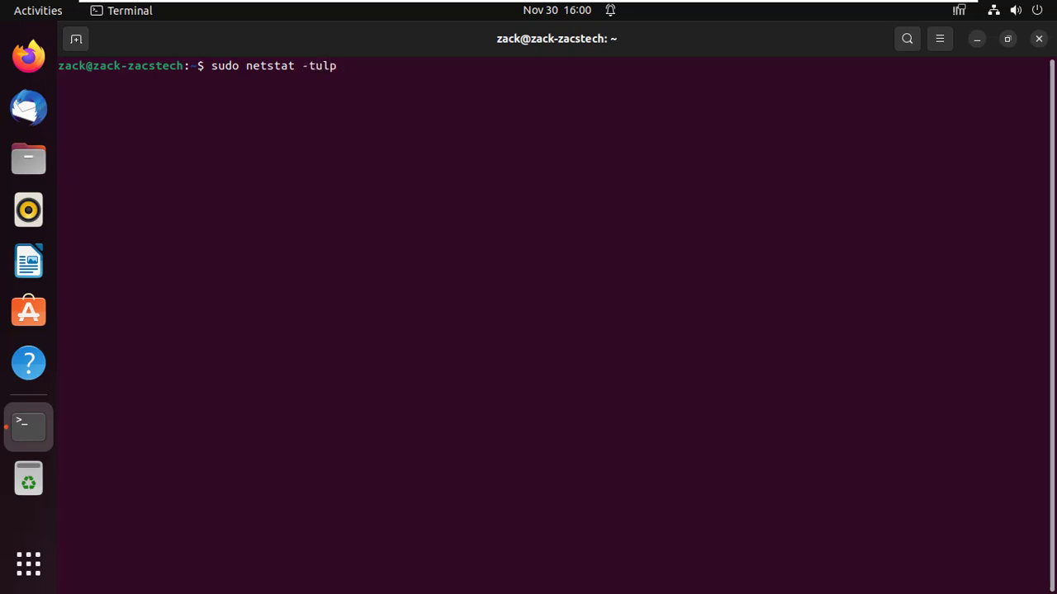
key("BackSpace")
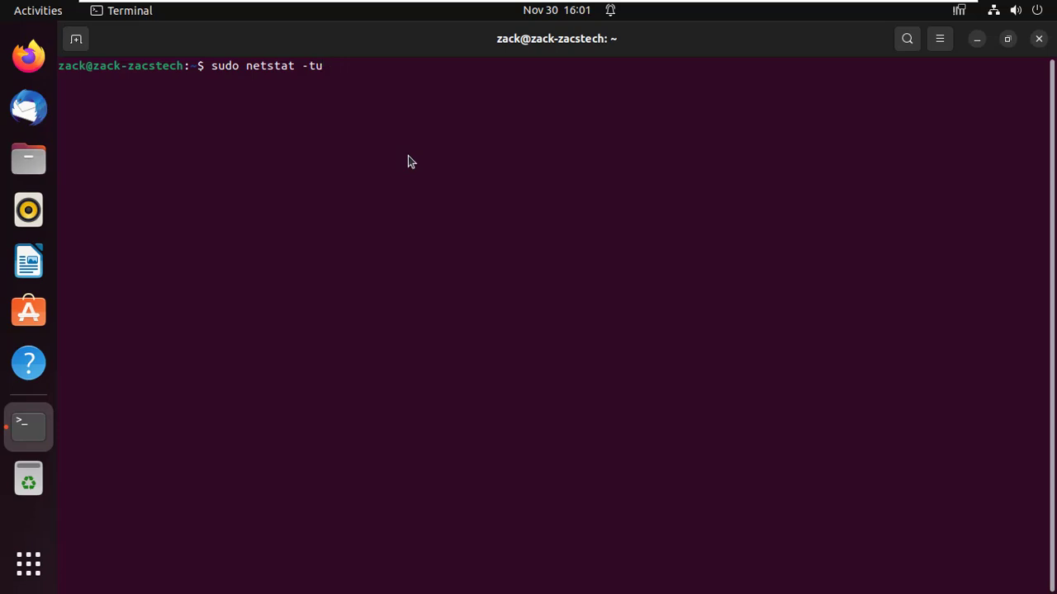
type("n")
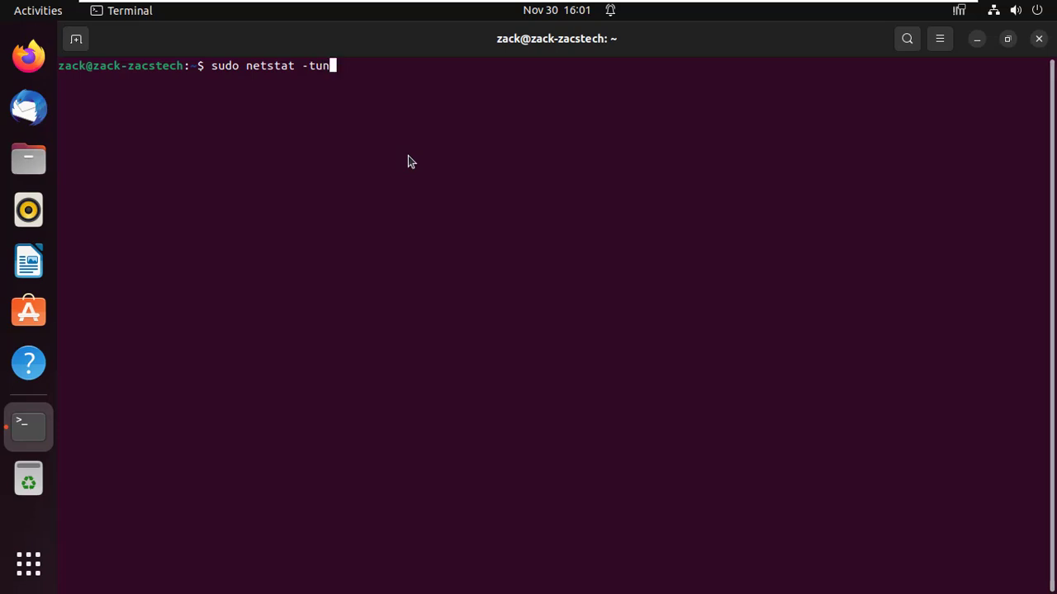
type("lp")
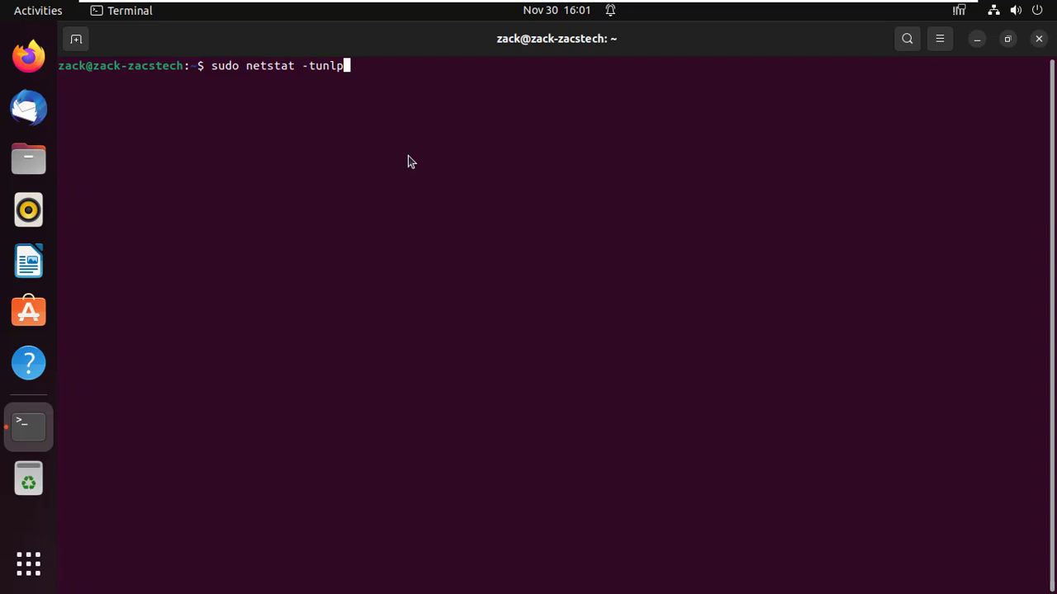
key("Return")
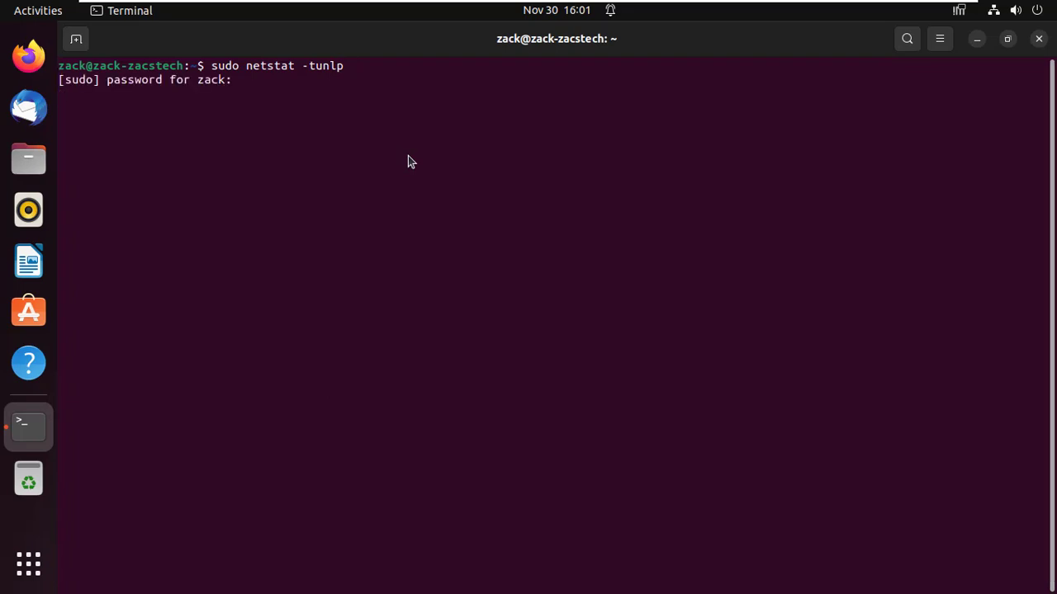
Step: Authenticate sudo, re-entering the password after the first attempt is rejected
key("Return")
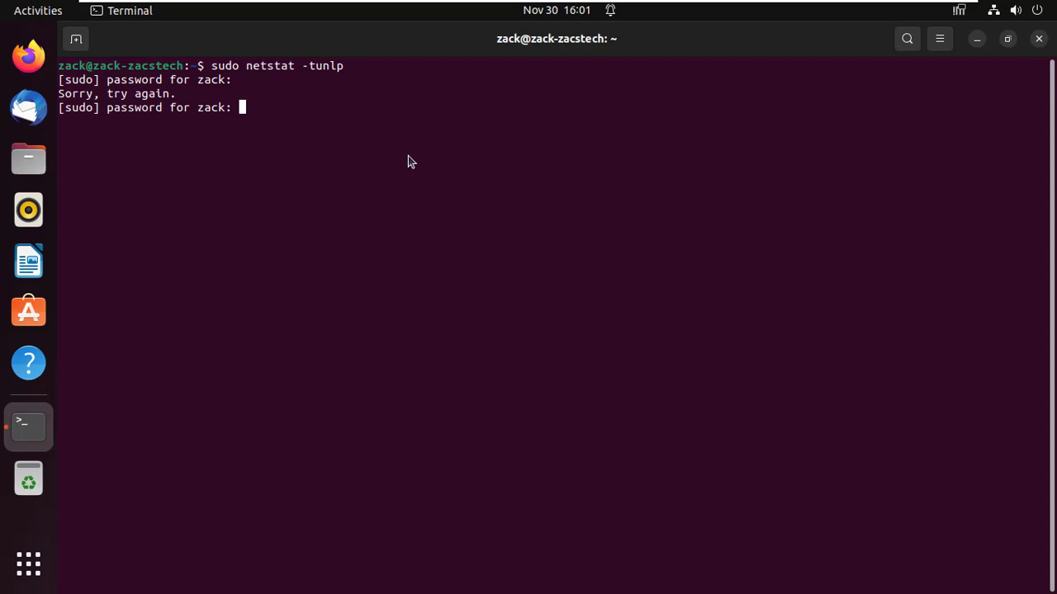
key("Return")
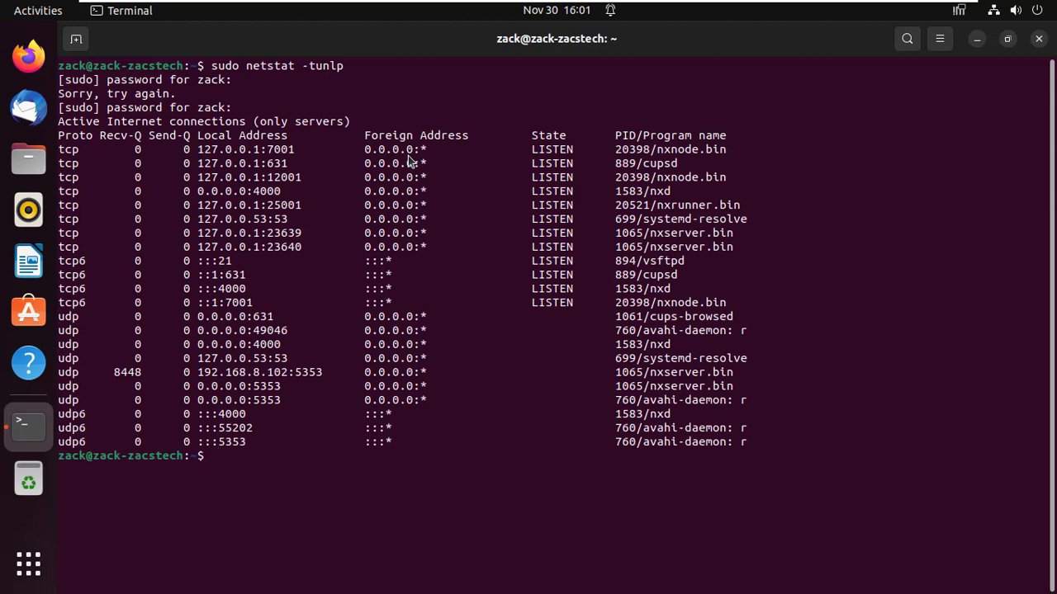
mouse_move(286, 163)
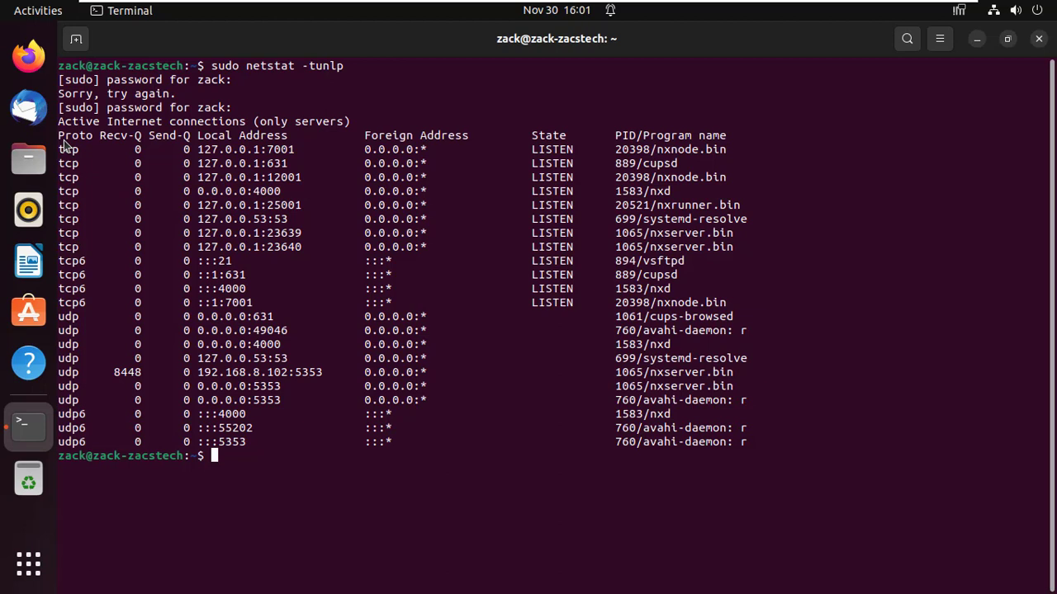
mouse_move(135, 188)
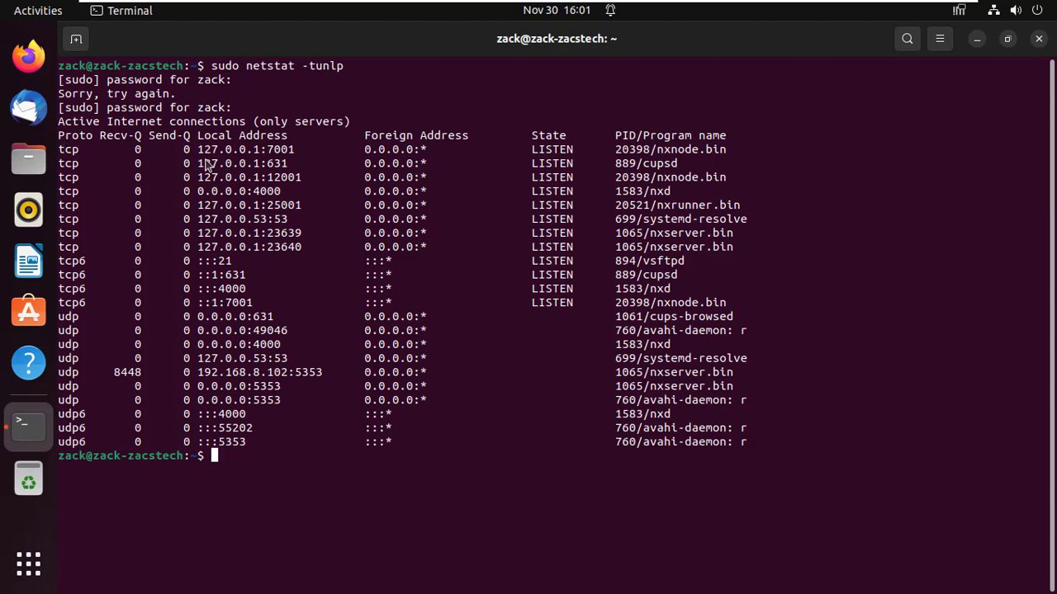
mouse_move(227, 158)
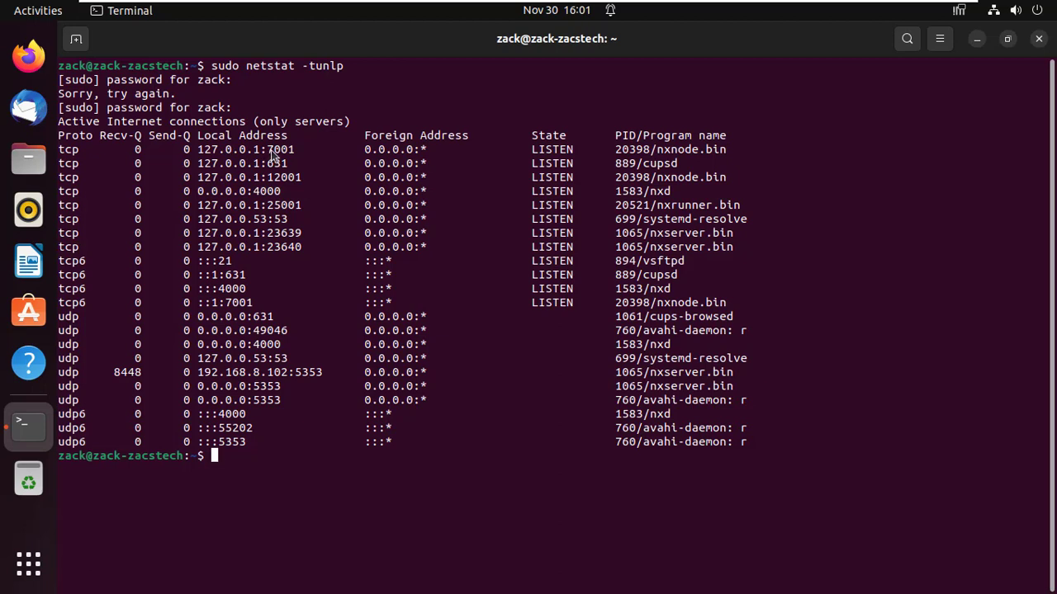
mouse_move(281, 158)
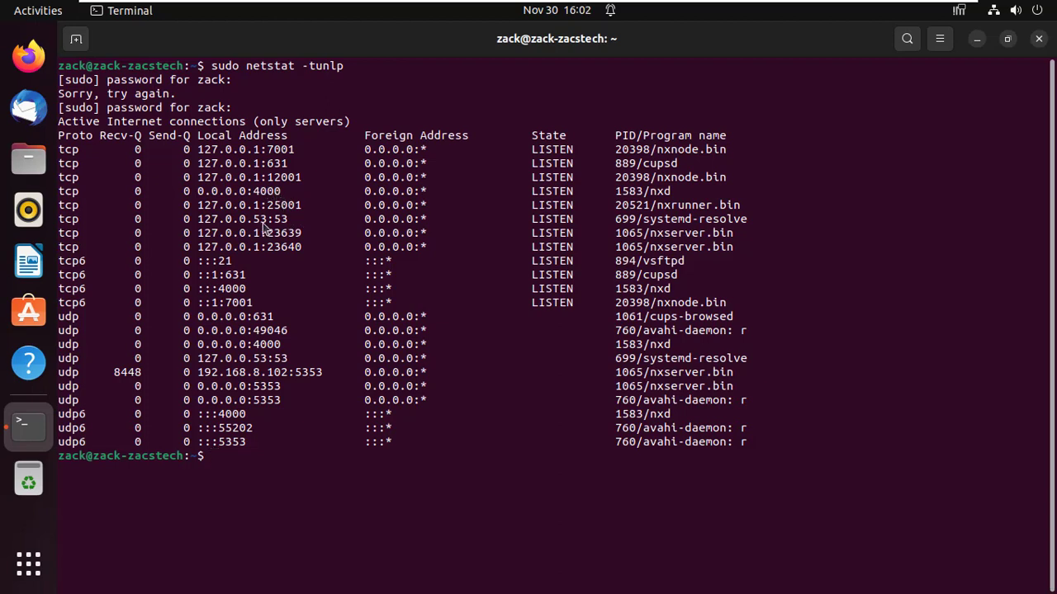
mouse_move(265, 230)
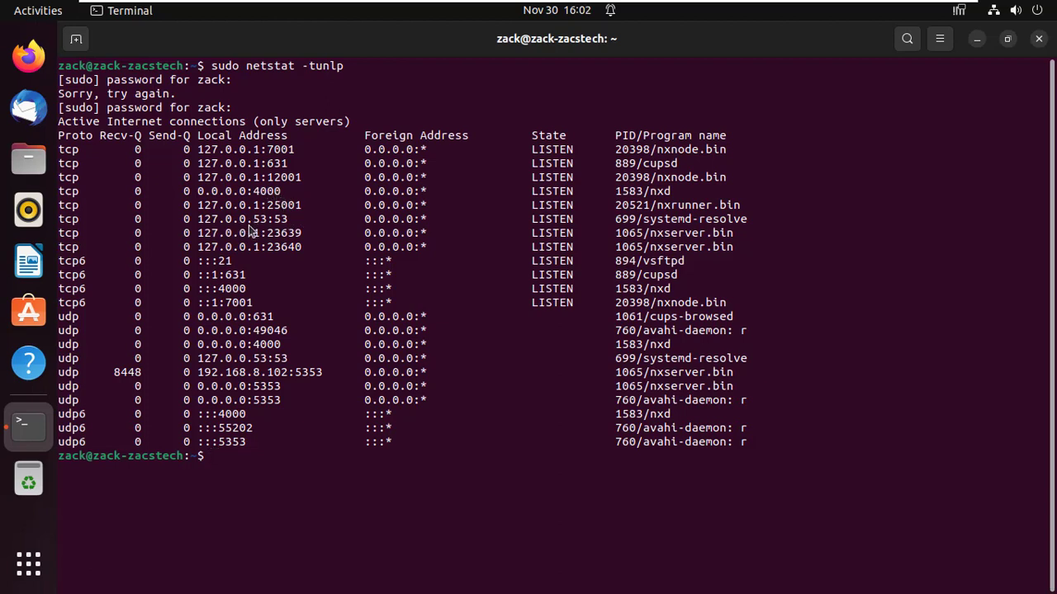
mouse_move(569, 428)
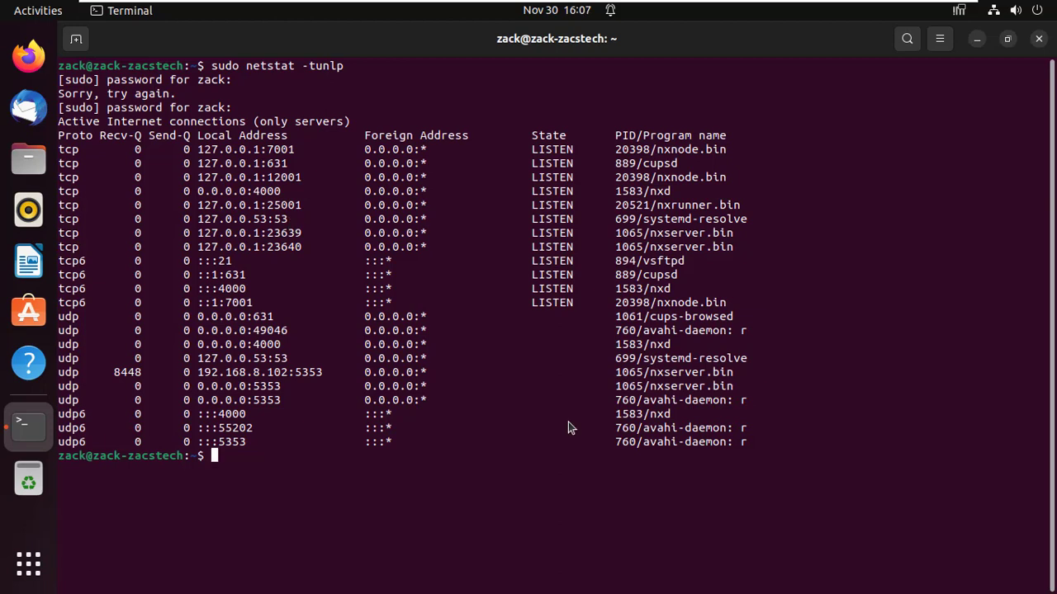
Step: Clear the terminal output
type("cle")
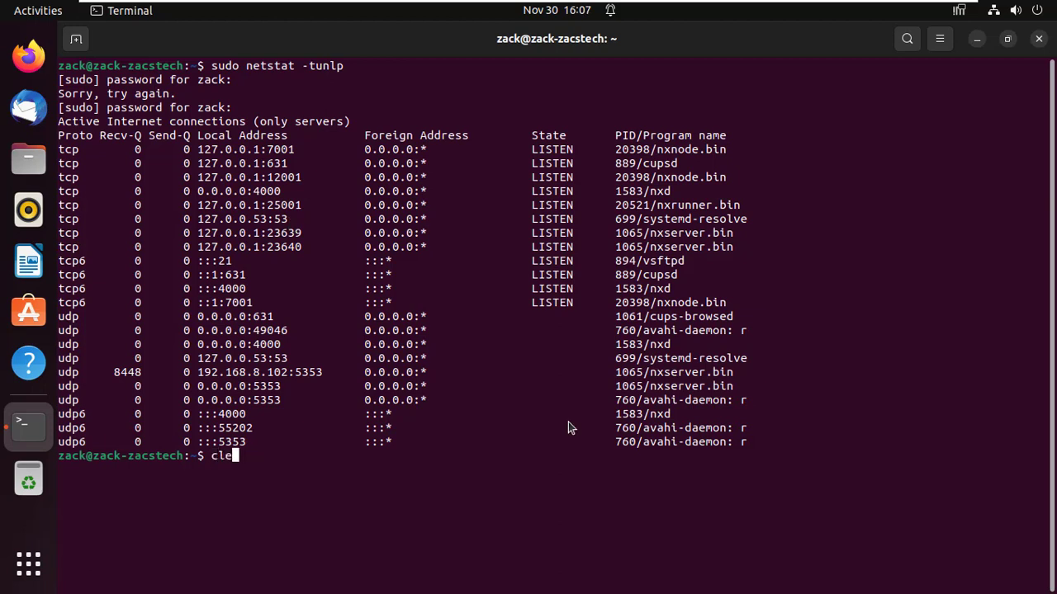
key("Return")
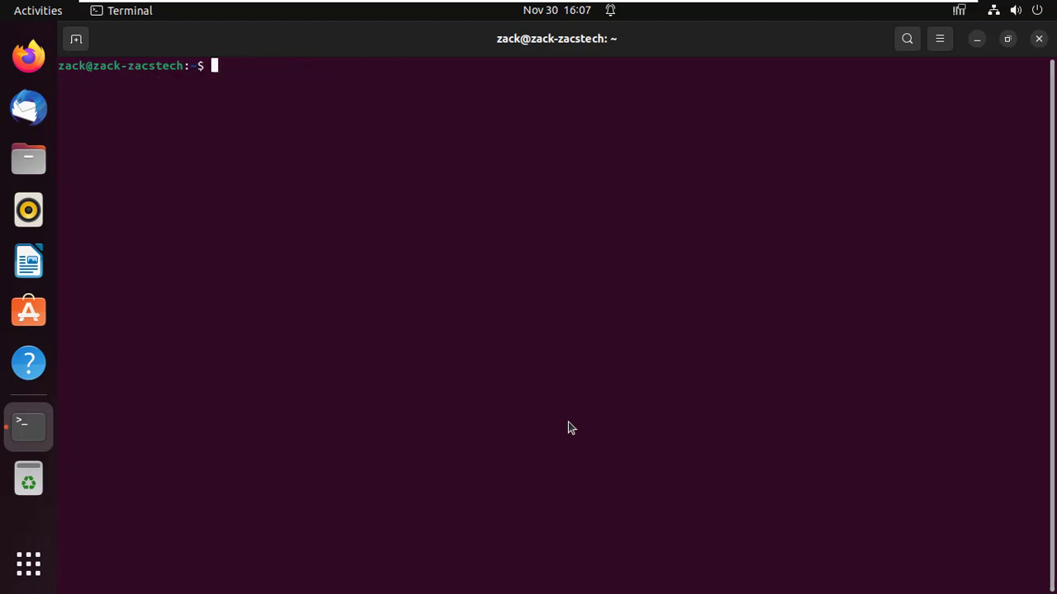
Step: Run sudo ss -tunlp to list listening sockets and their processes
type("sudo")
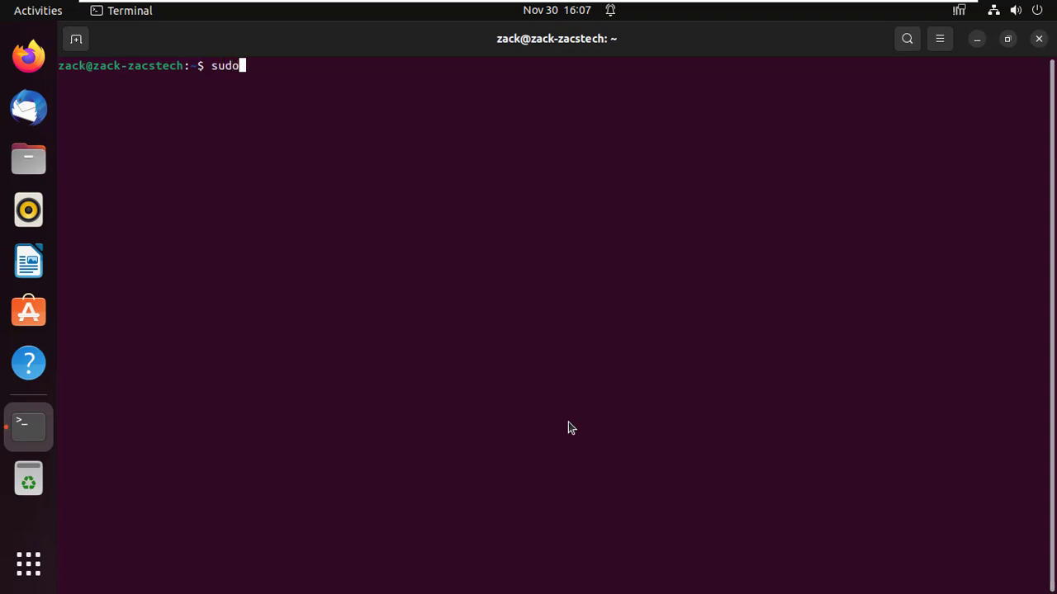
type("ss")
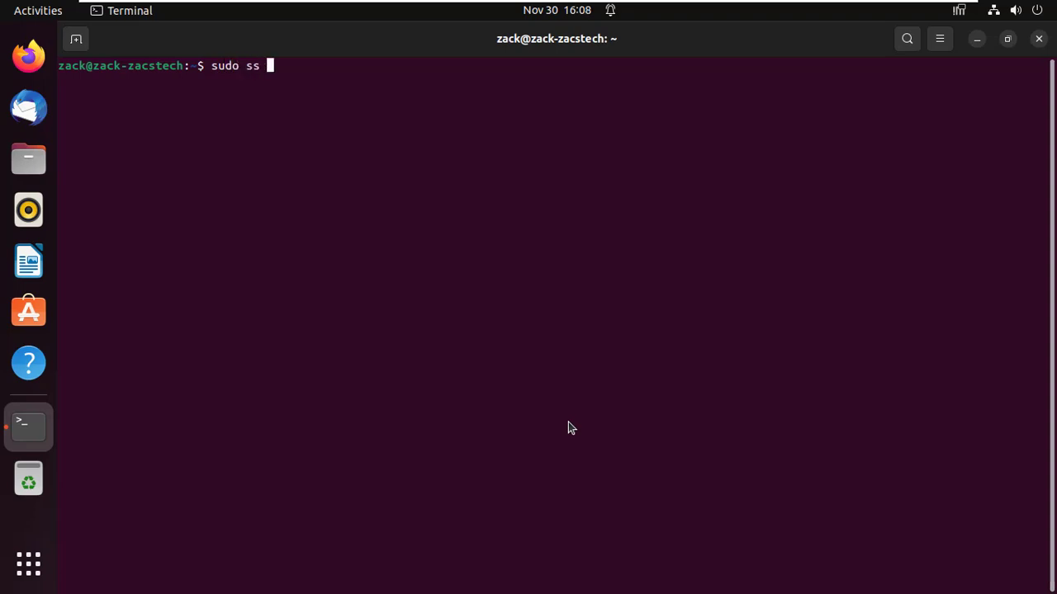
type("-")
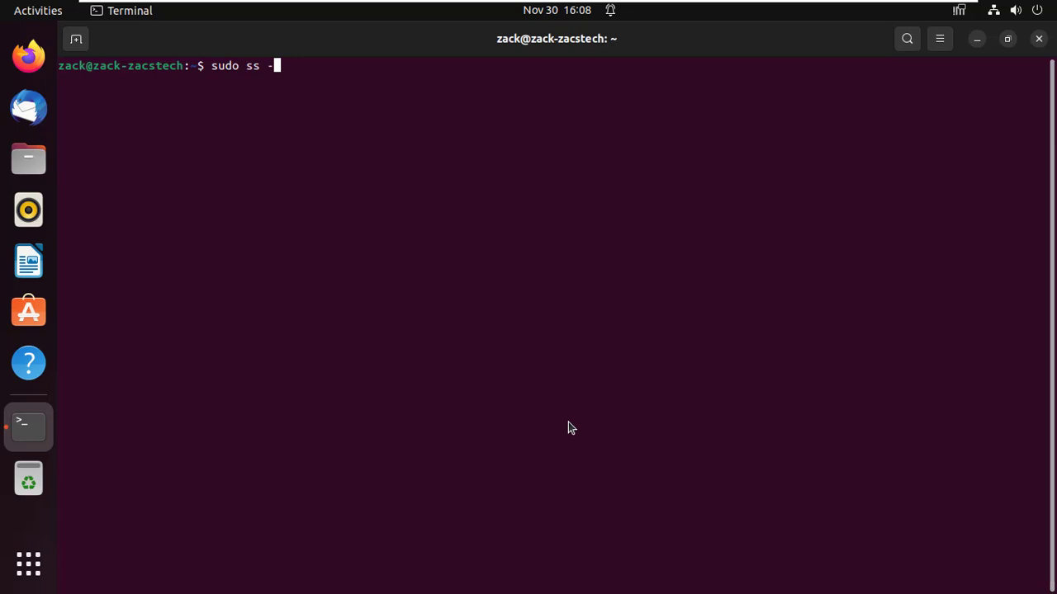
type("tun")
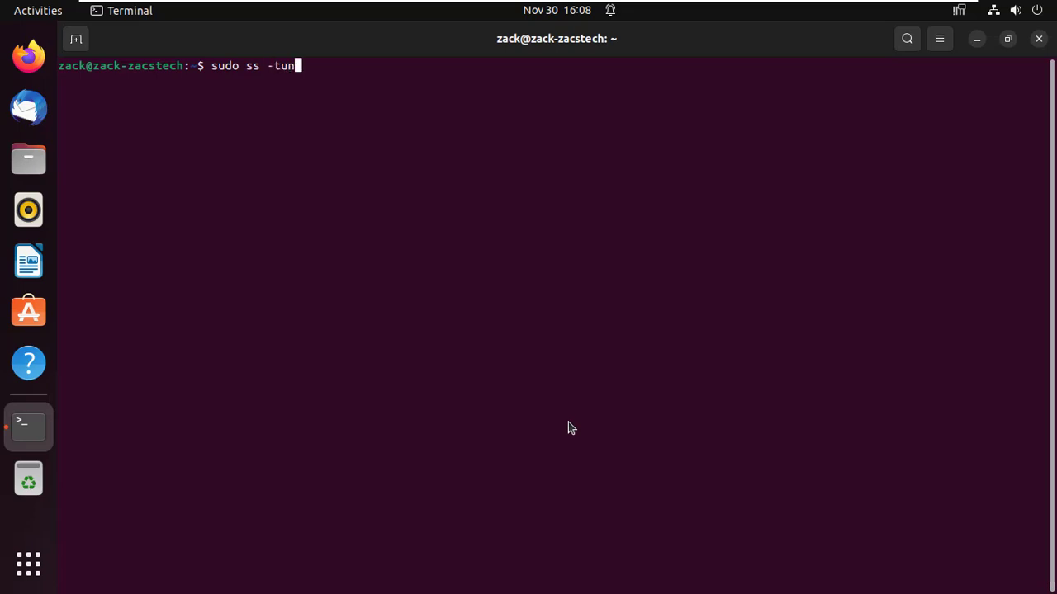
type("lp")
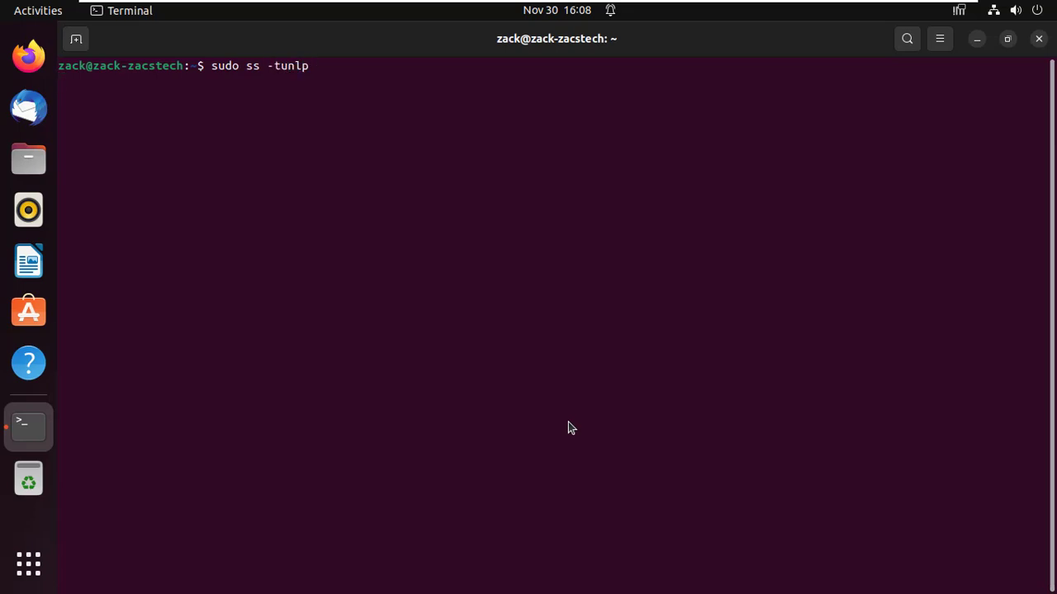
key("Return")
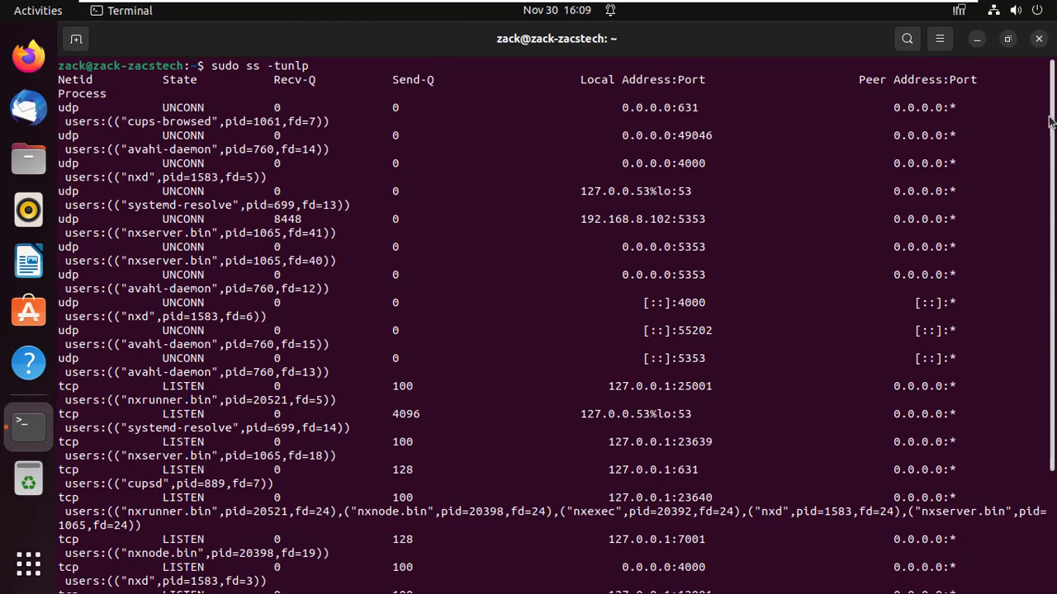
mouse_move(499, 137)
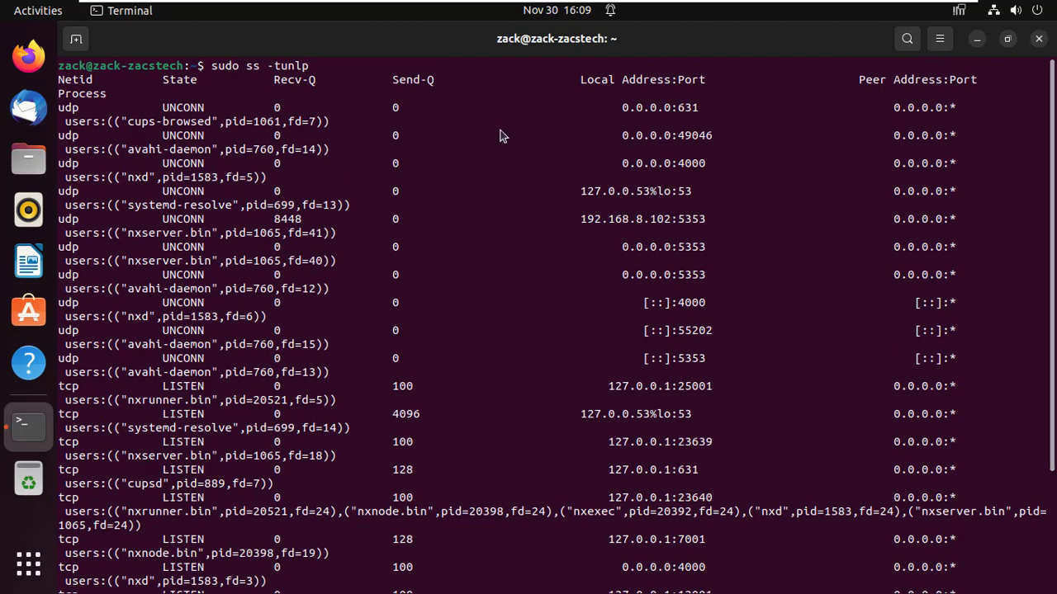
mouse_move(675, 119)
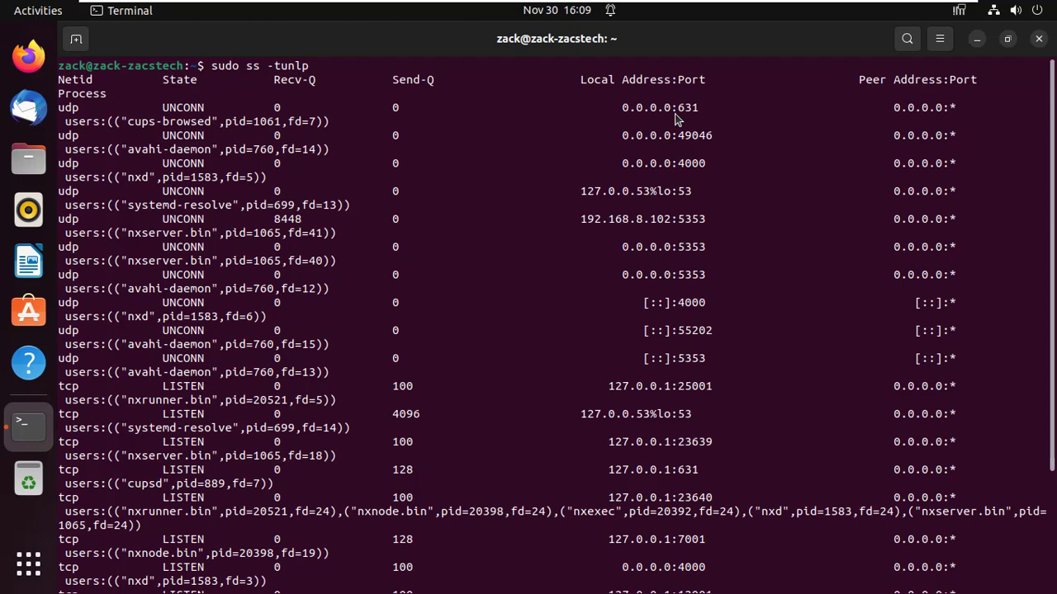
mouse_move(645, 115)
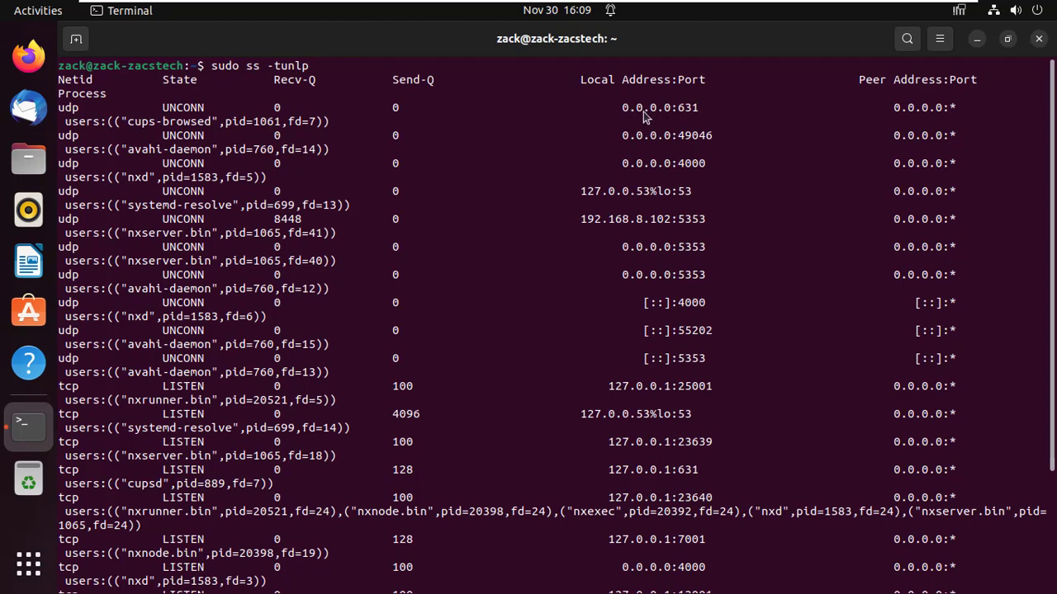
mouse_move(615, 204)
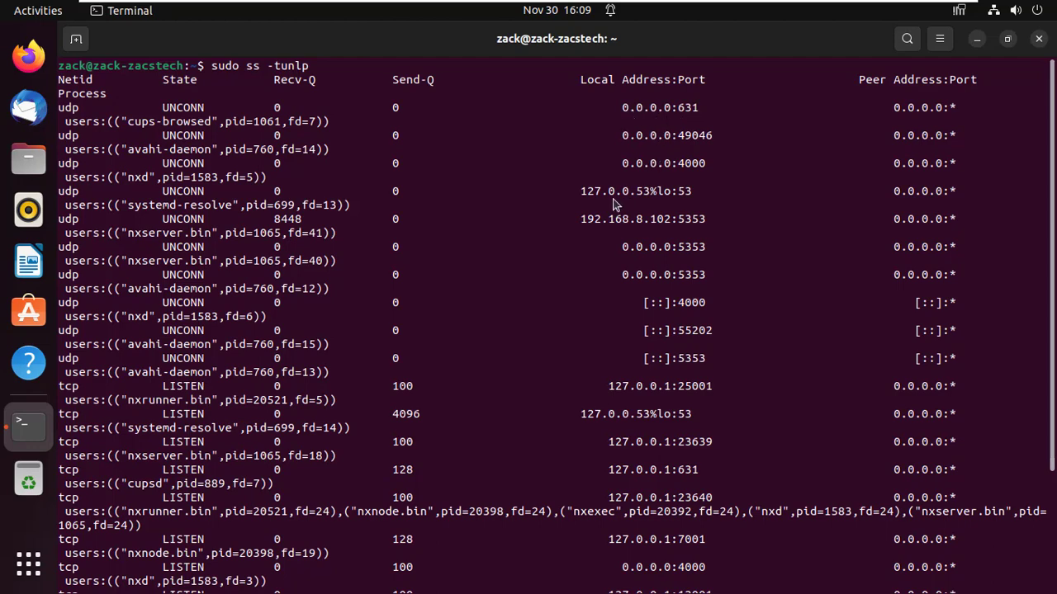
Step: Highlight the 127.0.0.53%lo:53 resolver entry, review the rest of the ss output, and clear the screen
double_click(603, 191)
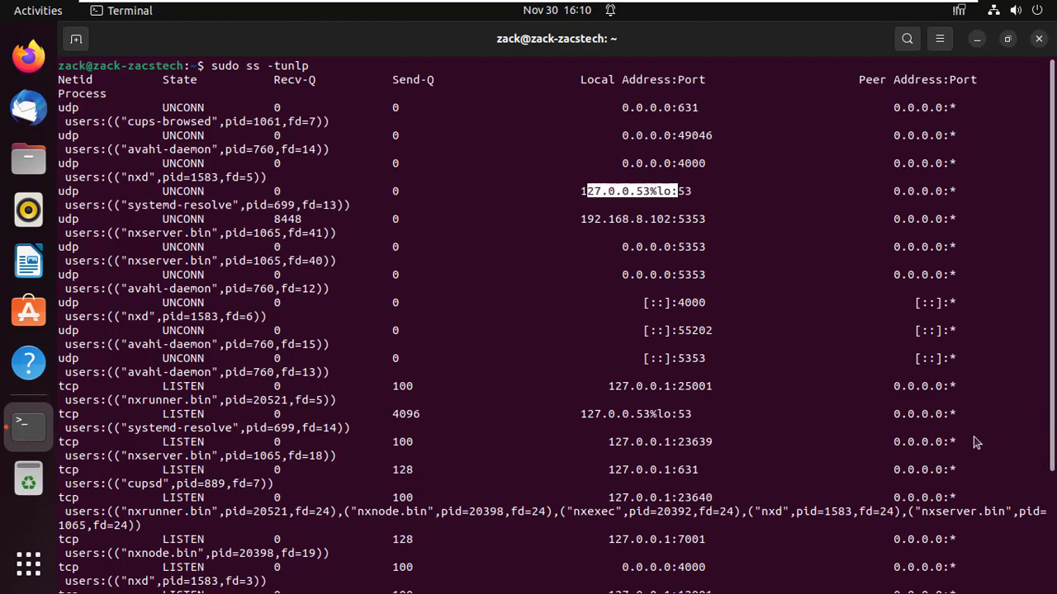
scroll("down", 3)
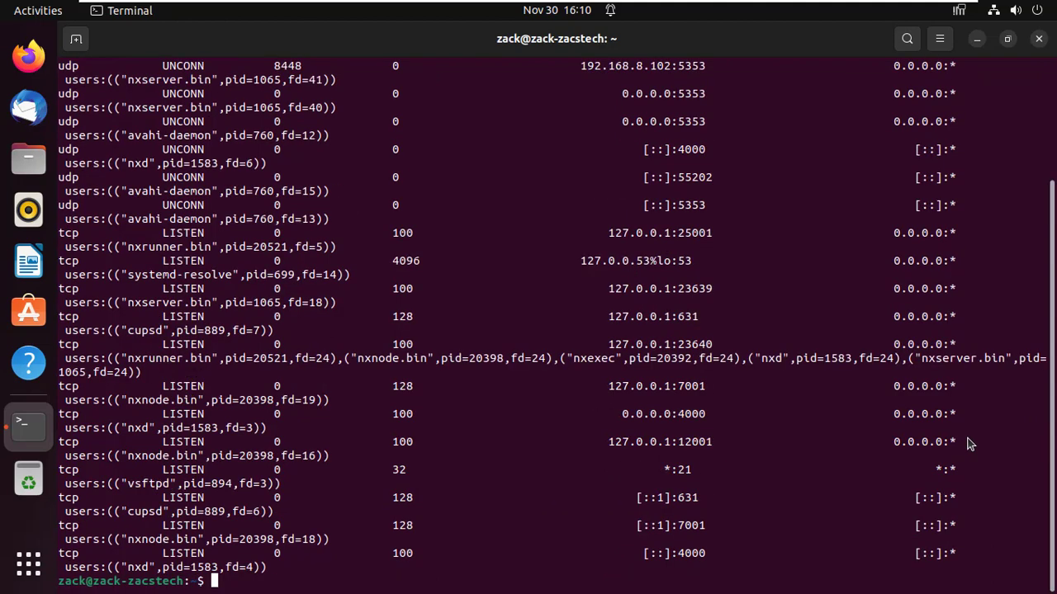
type("clear")
type("sudo")
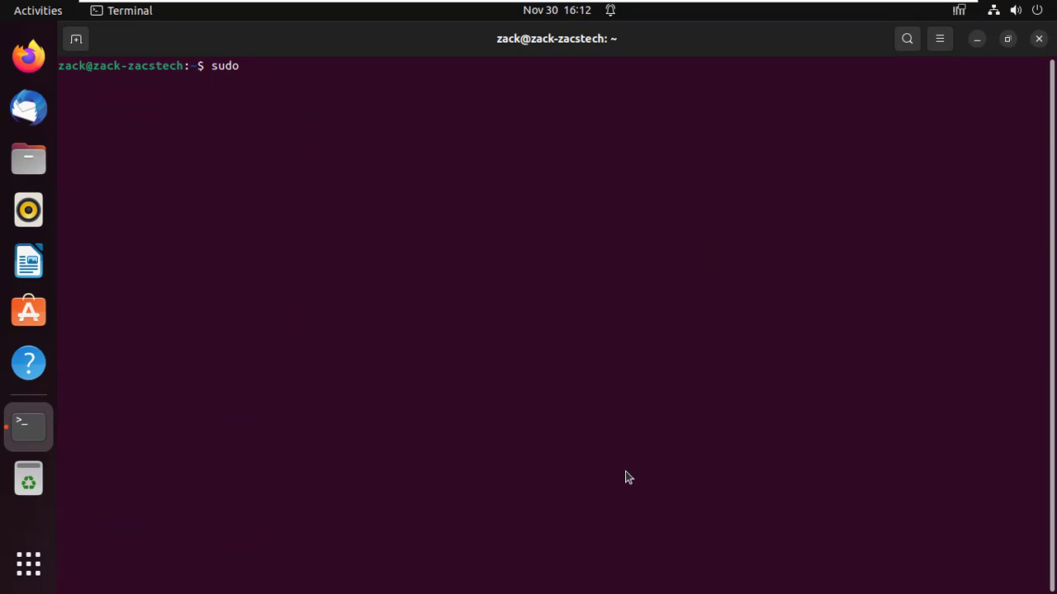
Step: Install nmap and its dependencies with sudo apt install nmap
type("pt")
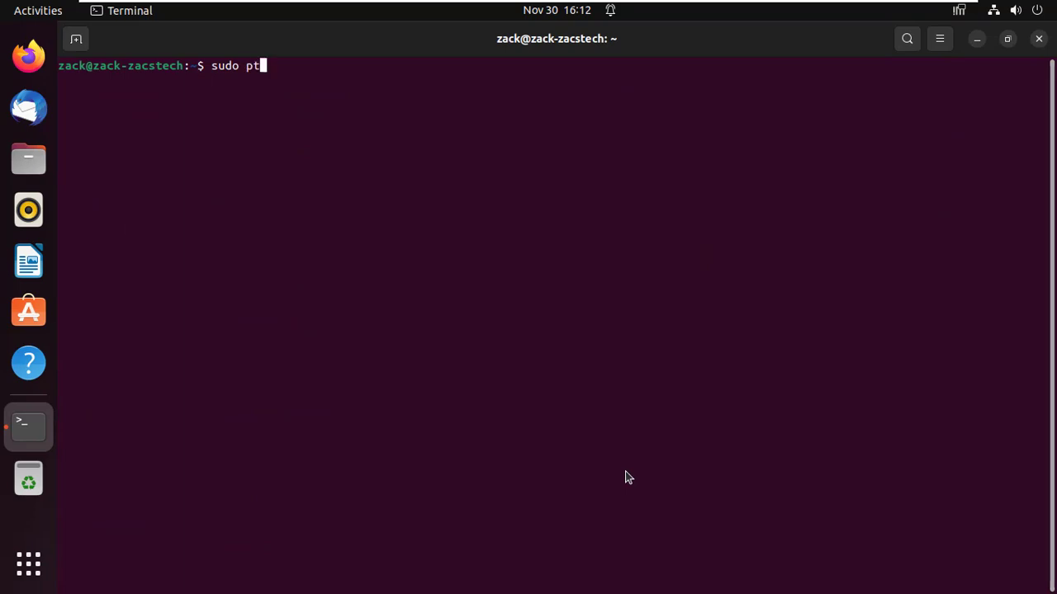
type("ap")
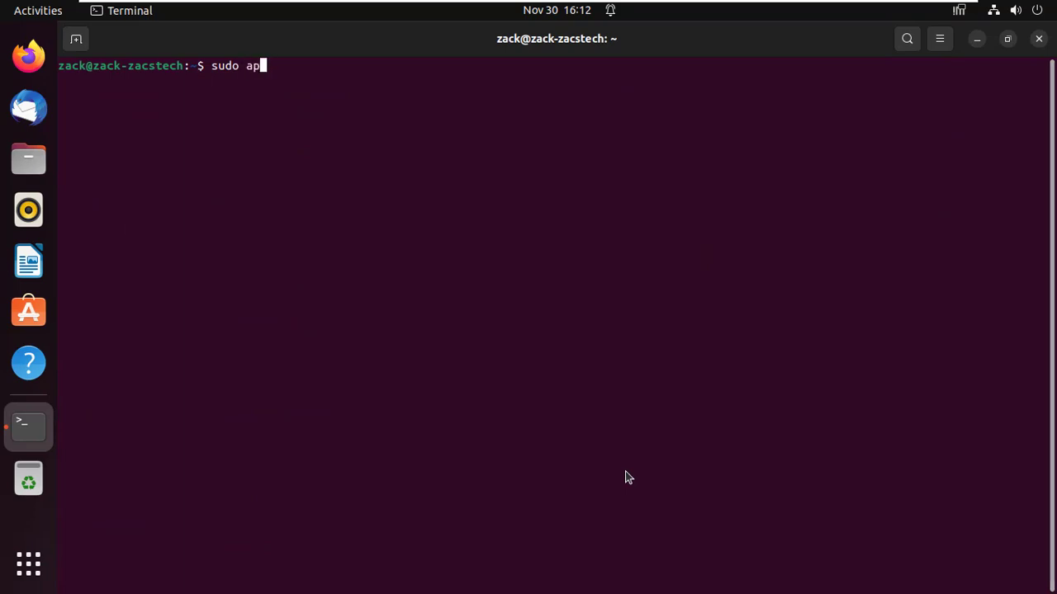
type("t in")
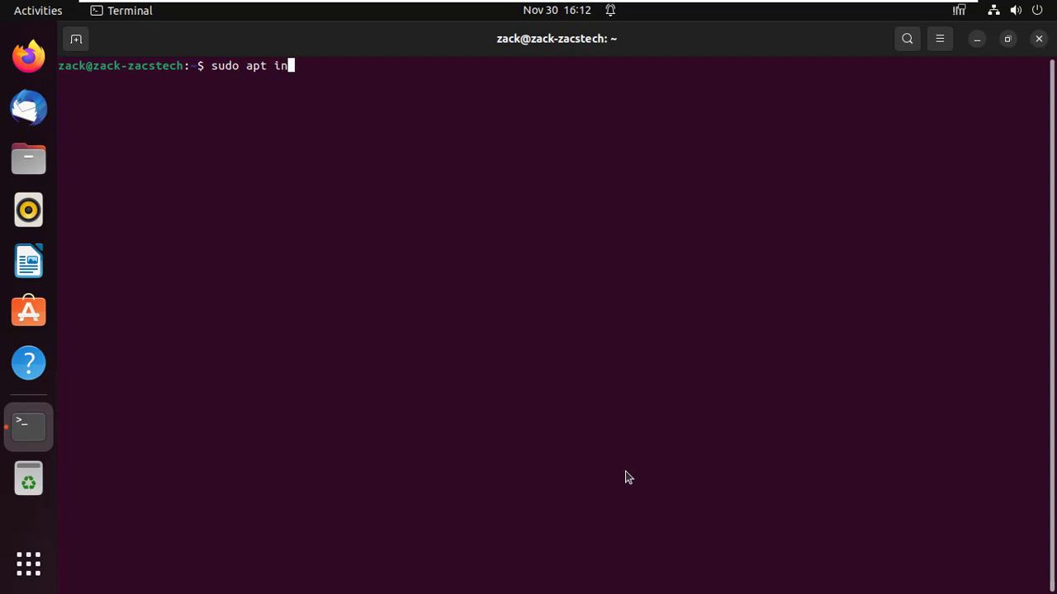
type("stall")
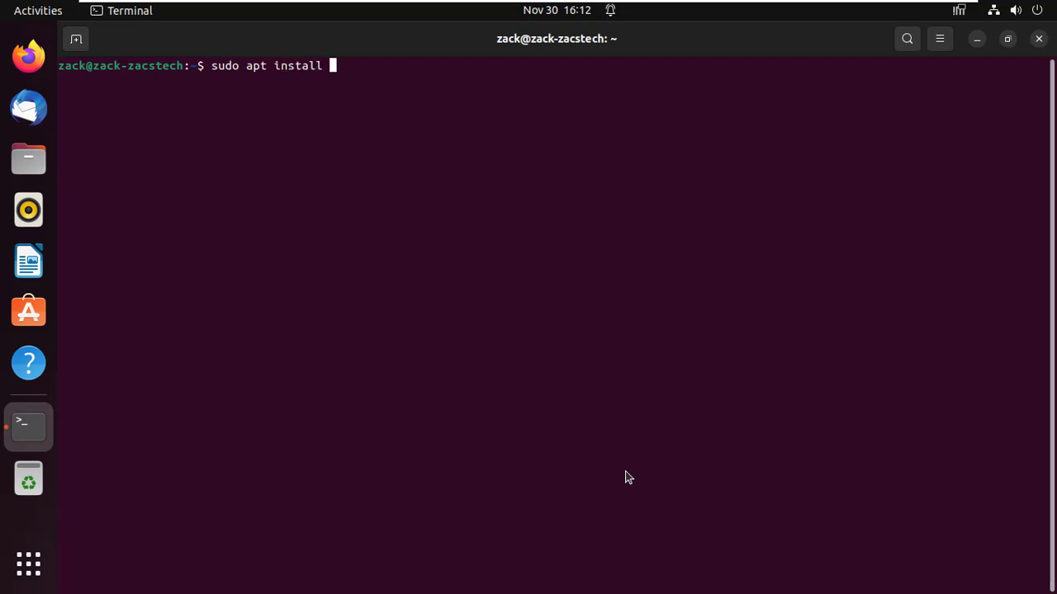
type("nmap")
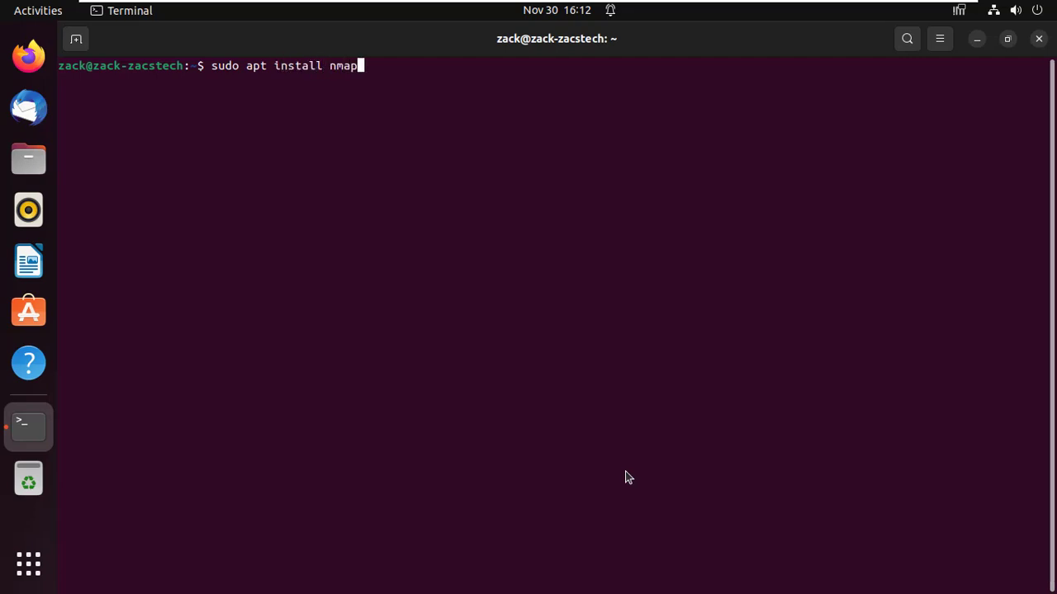
key("Return")
type("y")
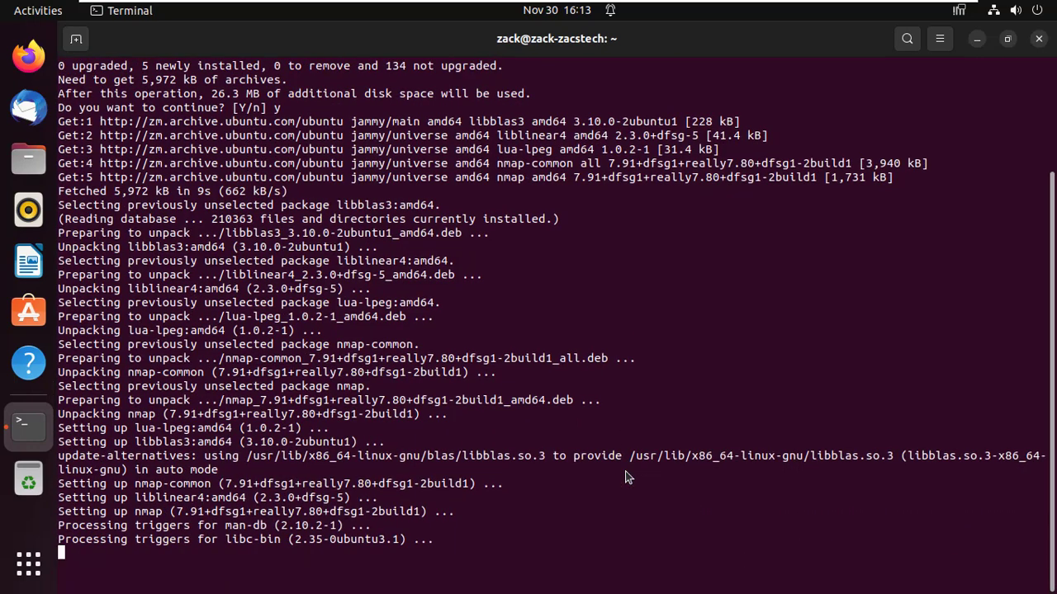
type("c")
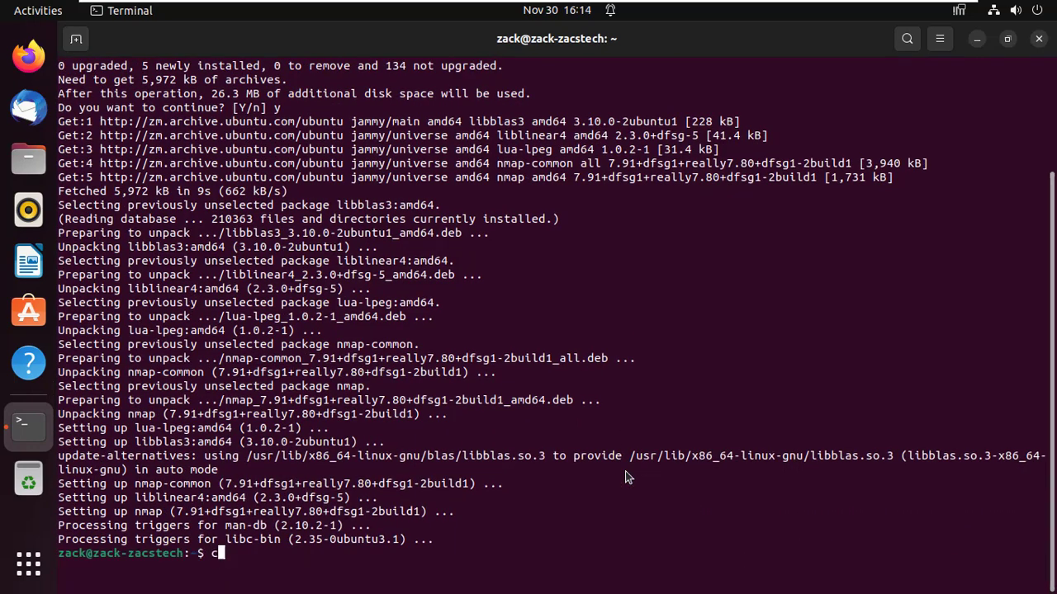
Step: Run sudo nmap -n -PN -sT -p- localhost to scan every TCP port on localhost
type("sudo nmap -n -PN -sT -p- localhost")
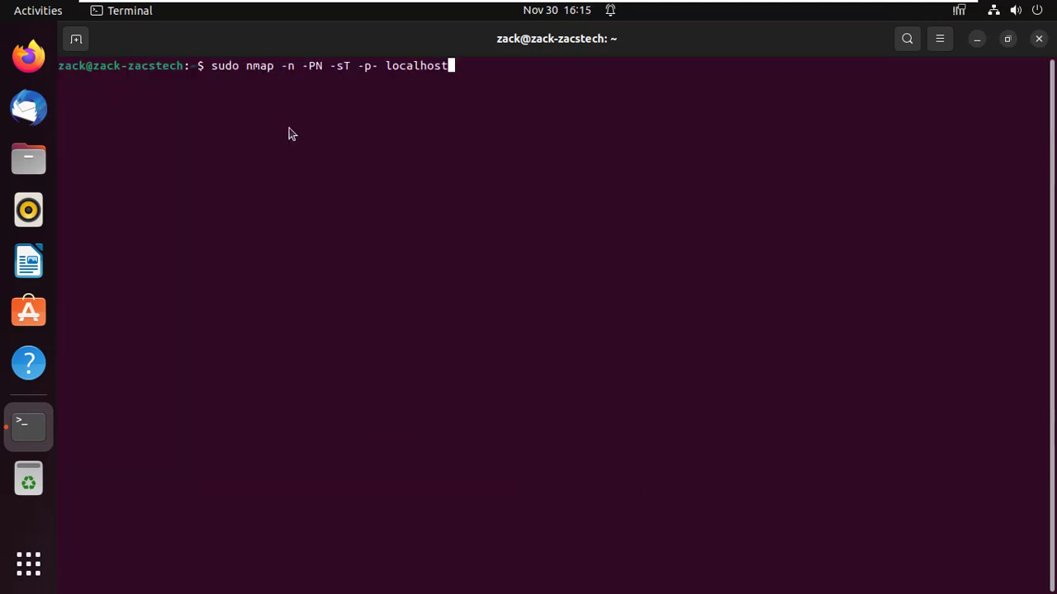
key("Return")
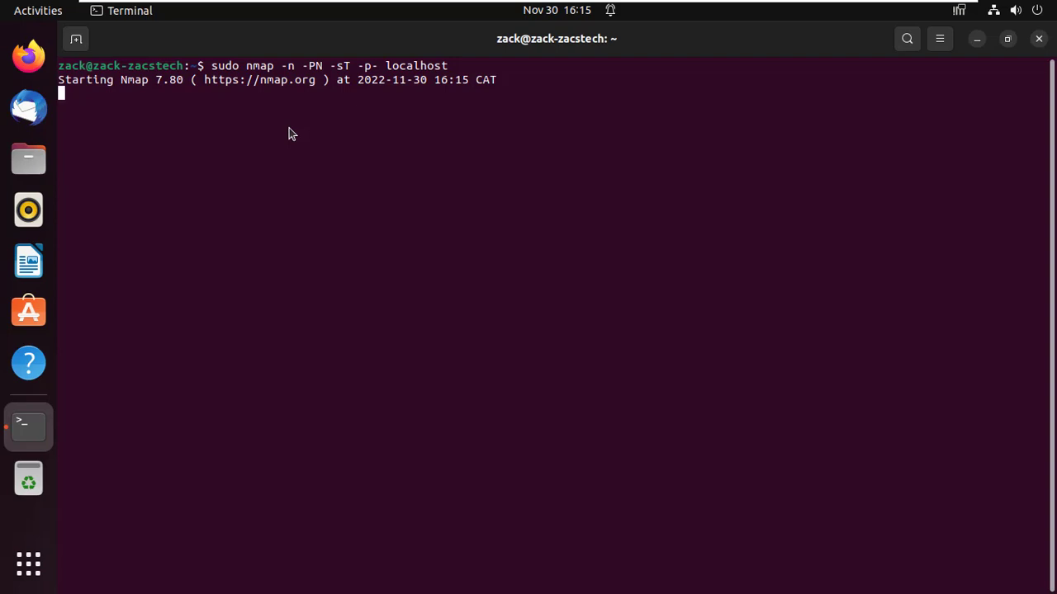